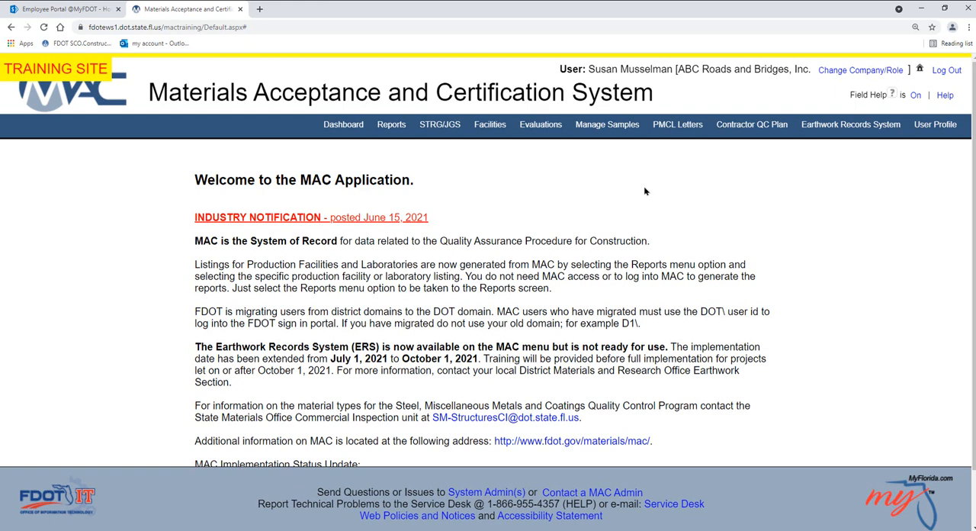
- Expand the Facilities menu to list Companies, Labs and Production Facilities
click(490, 124)
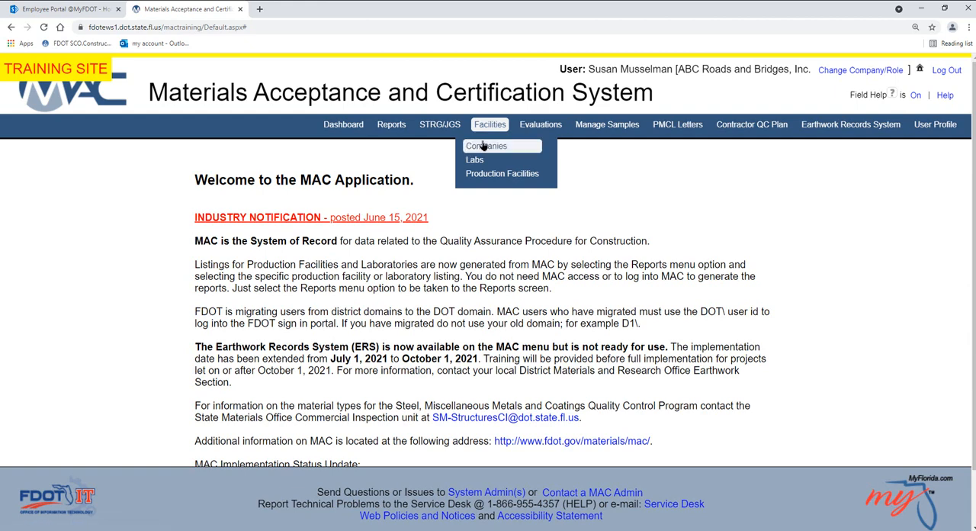
- Show the company profile for ABC Roads and Bridges, Inc. in District 2
click(486, 146)
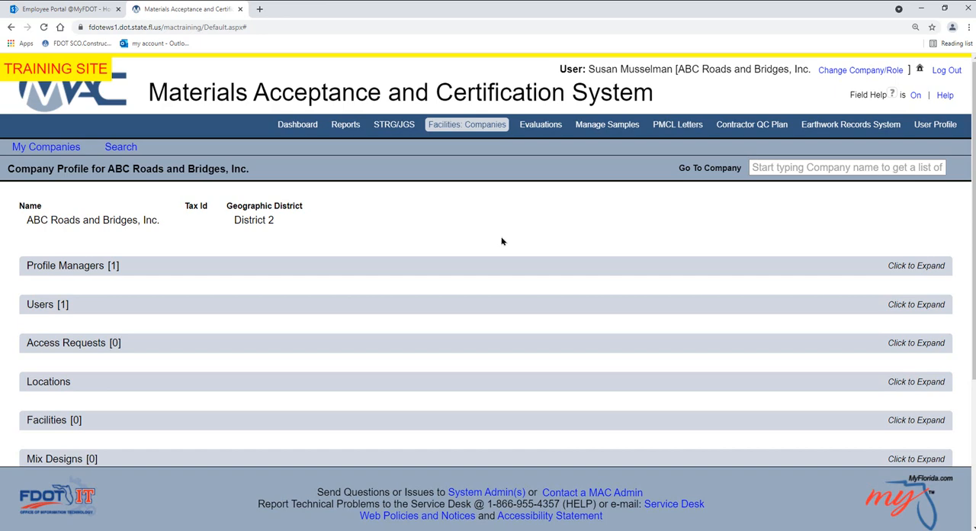
mouse_move(82, 163)
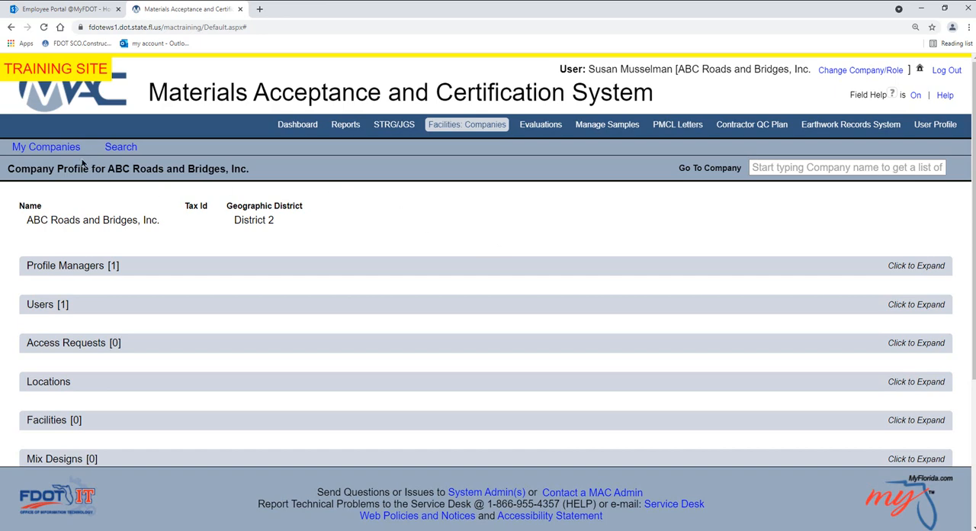
mouse_move(466, 169)
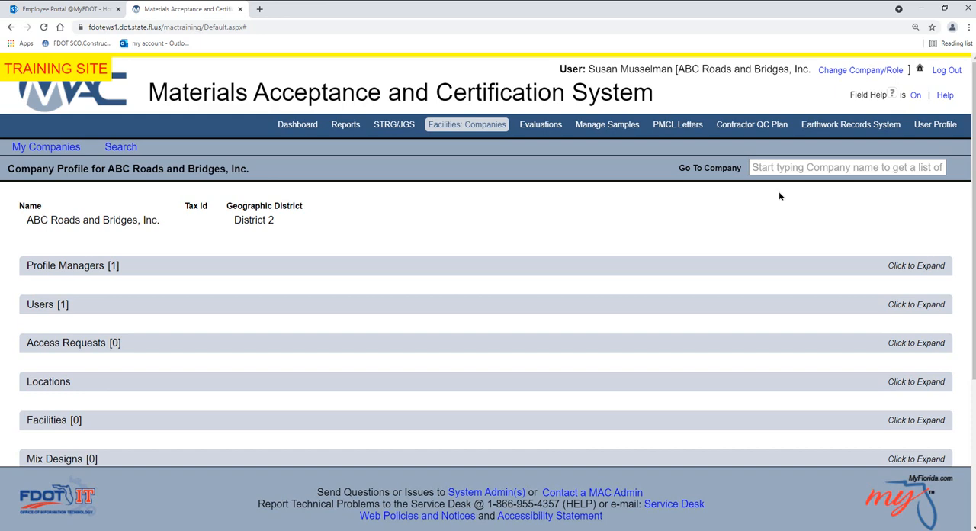
- Scroll the profile down to the Gauges section listing the Troxler 3440 gauge, serial 234567
scroll(down, 3)
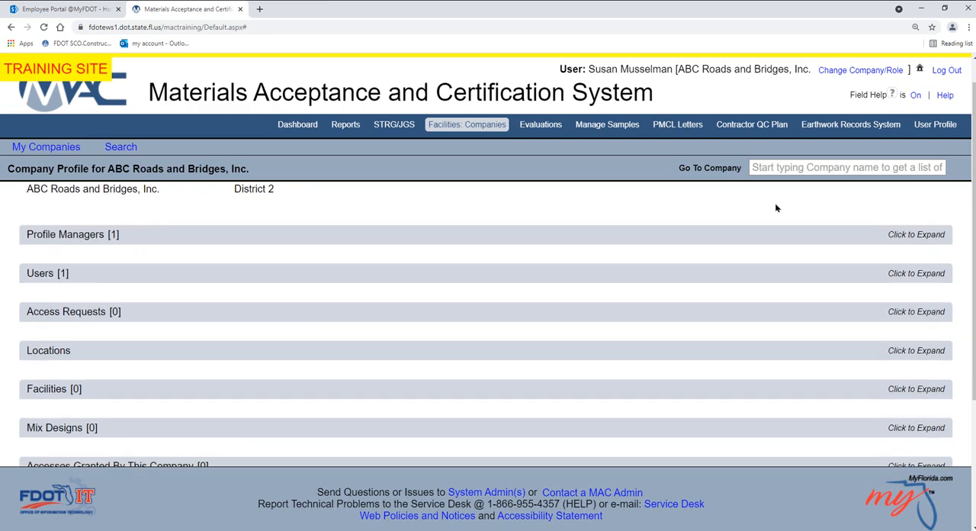
scroll(down, 3)
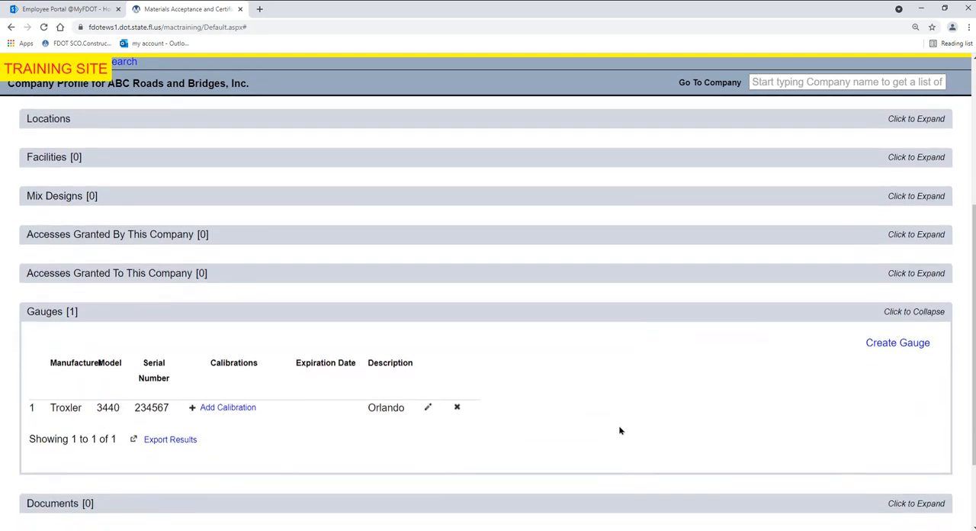
scroll(down, 3)
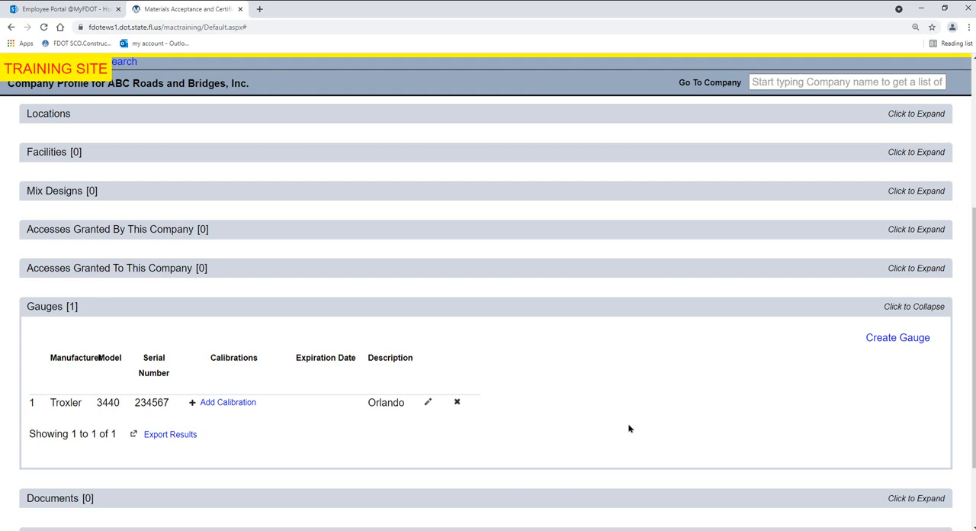
- Fill a new gauge with manufacturer Troxler, model 3440, serial 123456 and description Orlando
click(898, 337)
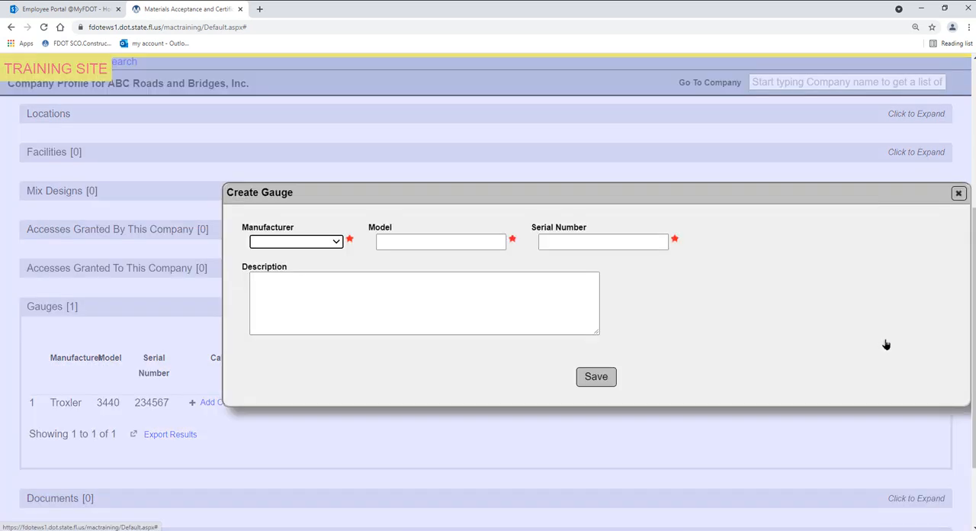
mouse_move(781, 197)
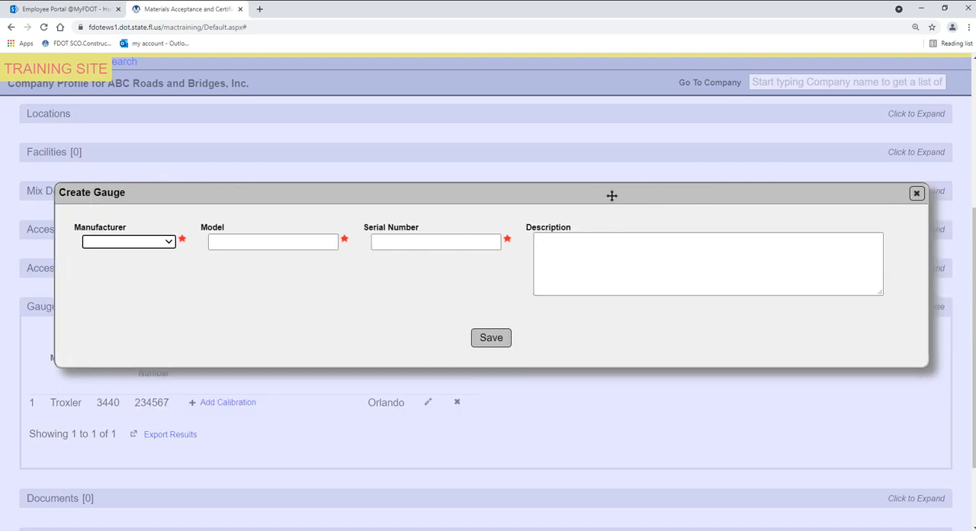
mouse_move(327, 238)
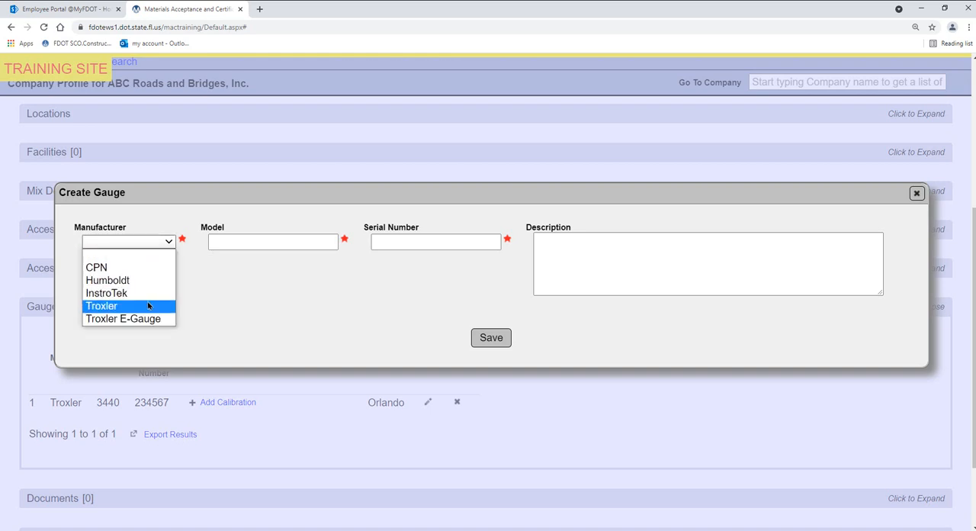
click(102, 306)
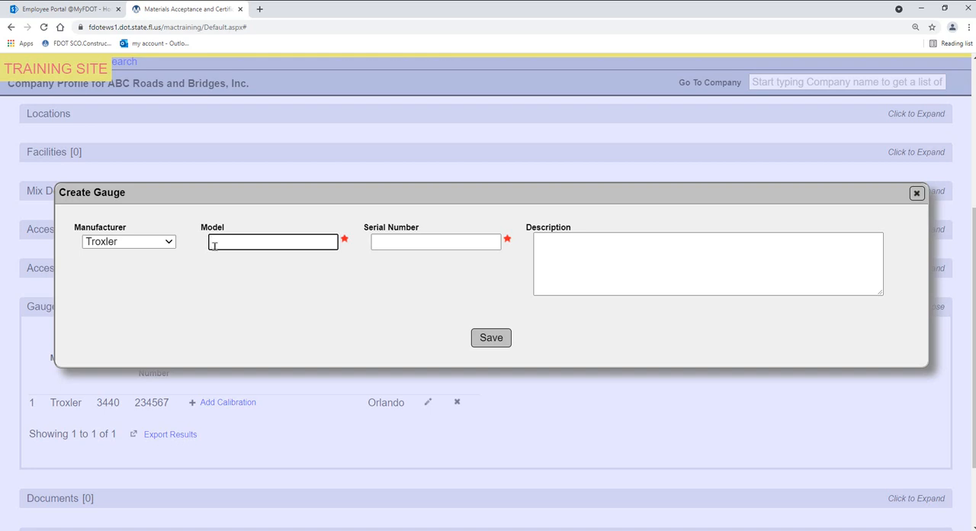
text(3440)
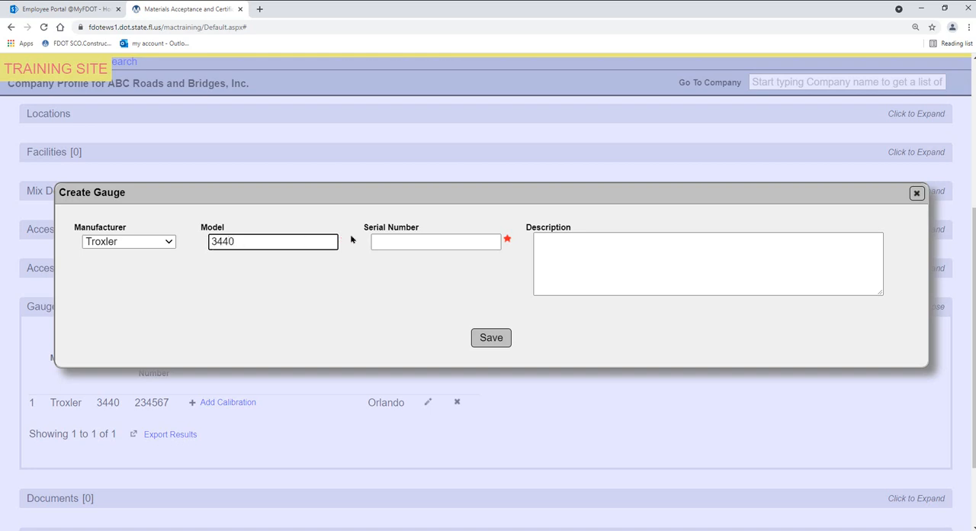
click(435, 241)
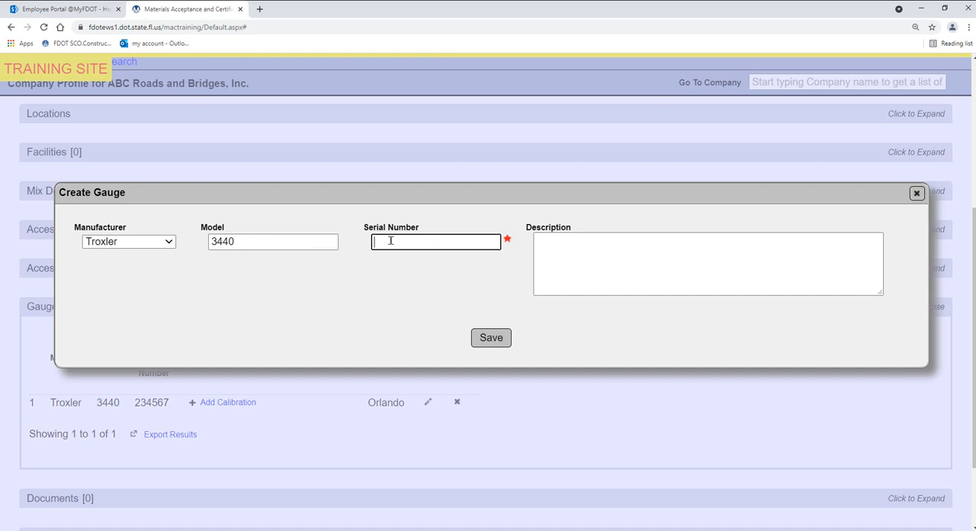
text(123456)
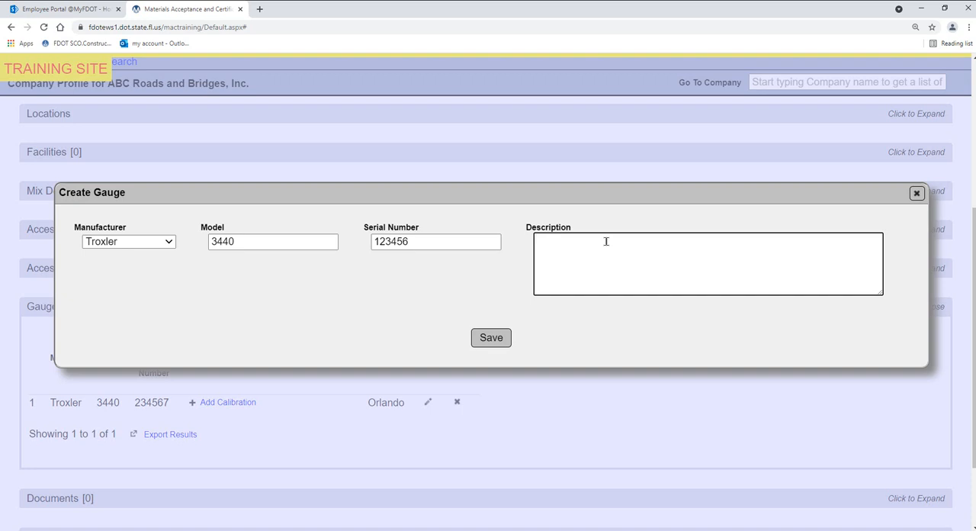
text(Orl)
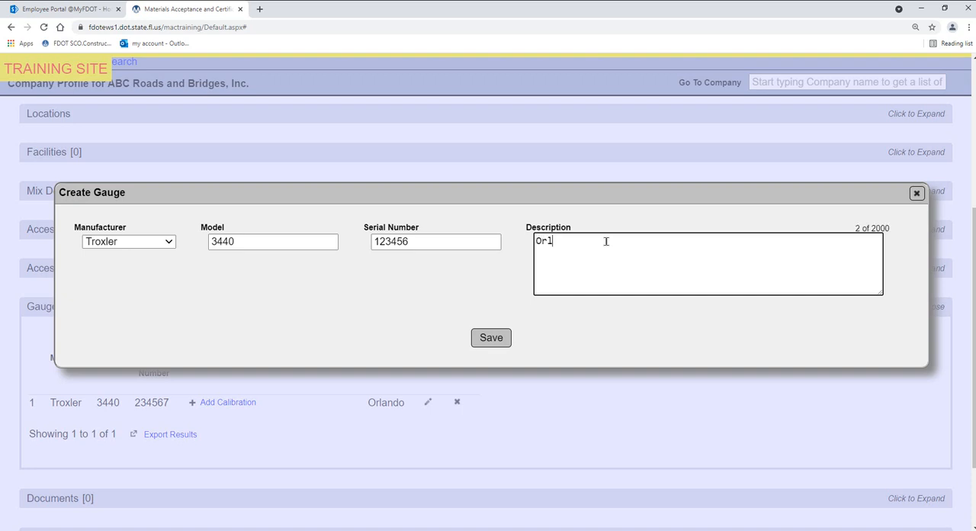
text(and)
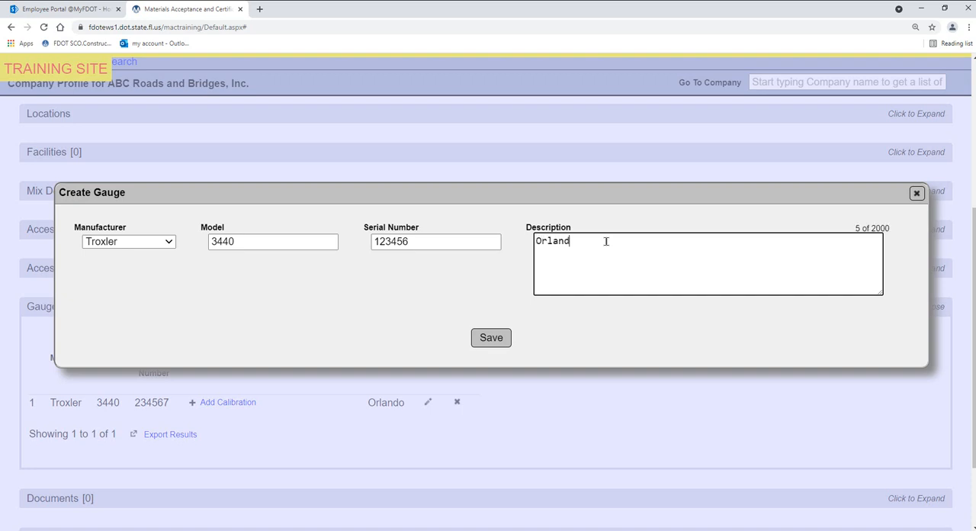
text(o)
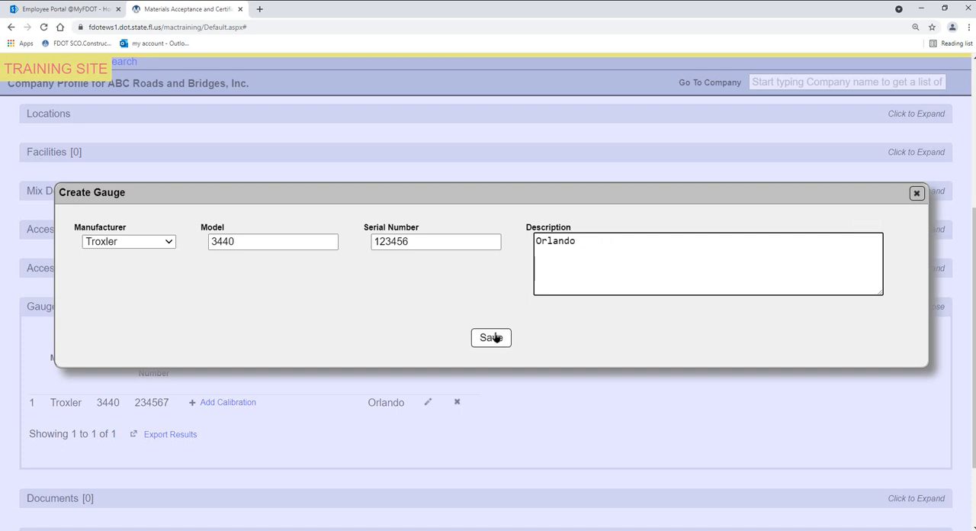
- Save the new gauge and dismiss the confirmation, leaving two Troxler 3440 gauges listed
click(491, 337)
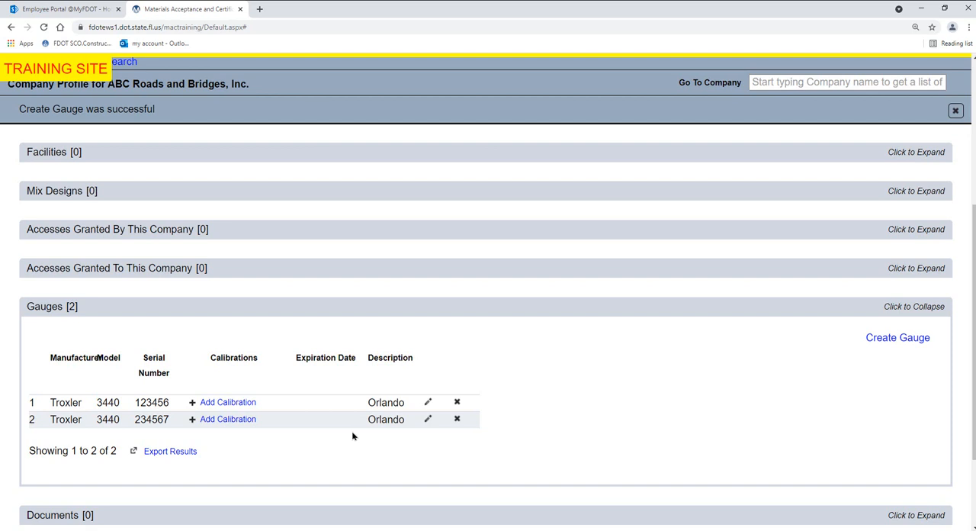
click(956, 110)
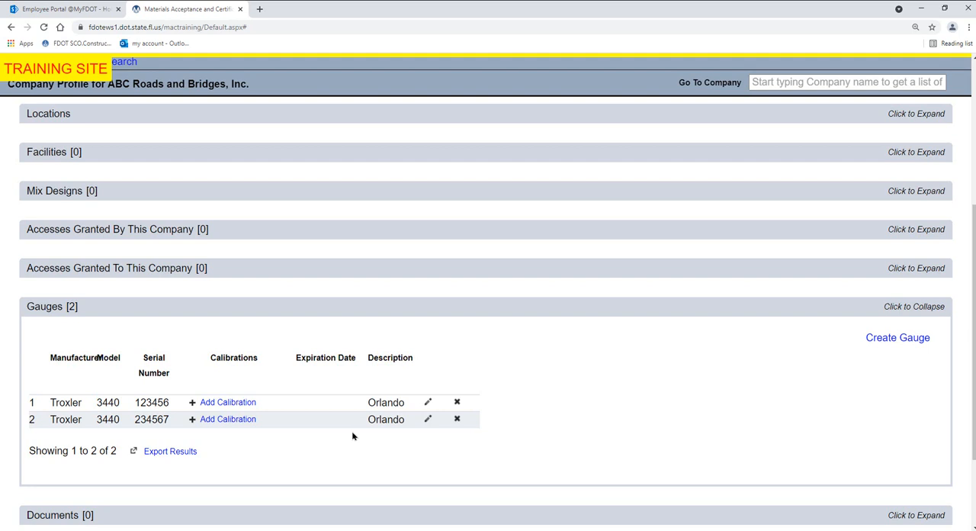
mouse_move(387, 430)
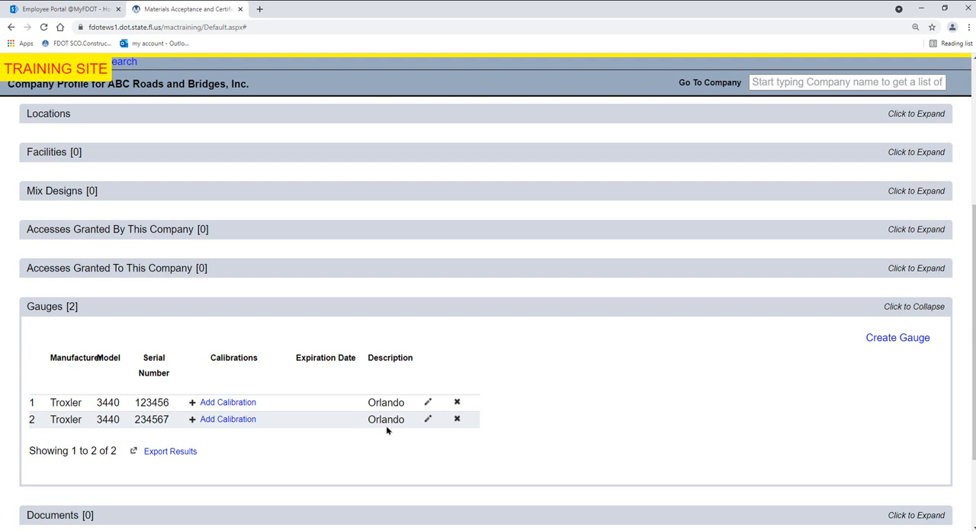
- Change the description of gauge 123456 from Orlando to Tampa and save it
click(428, 402)
text(Ts)
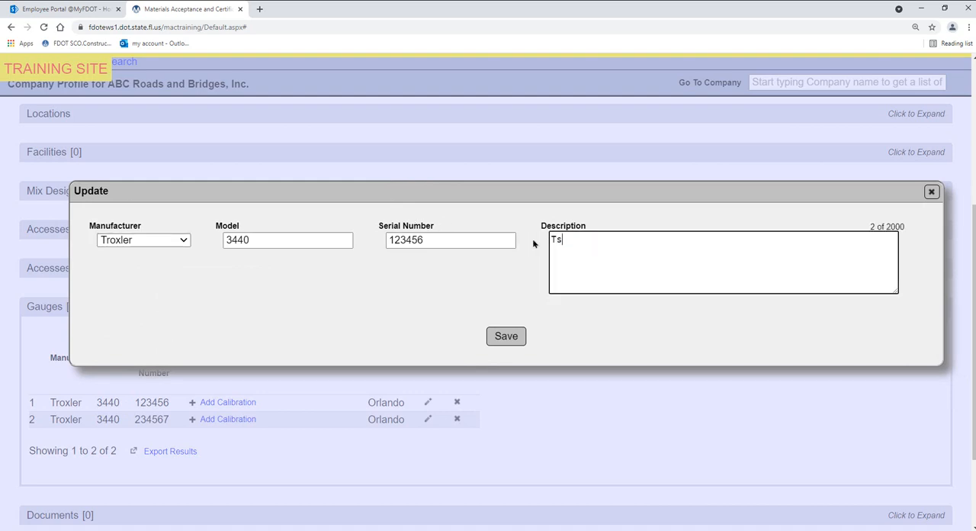
text(Tampa)
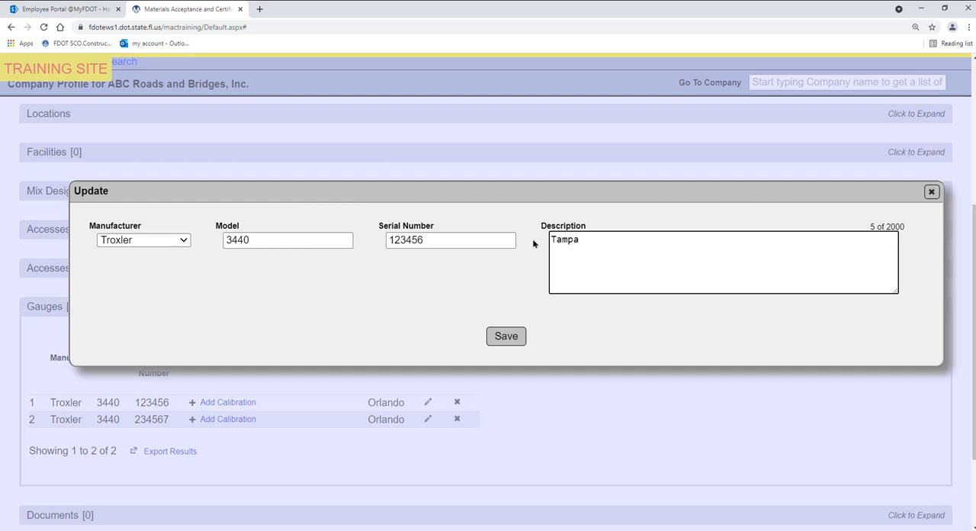
click(506, 336)
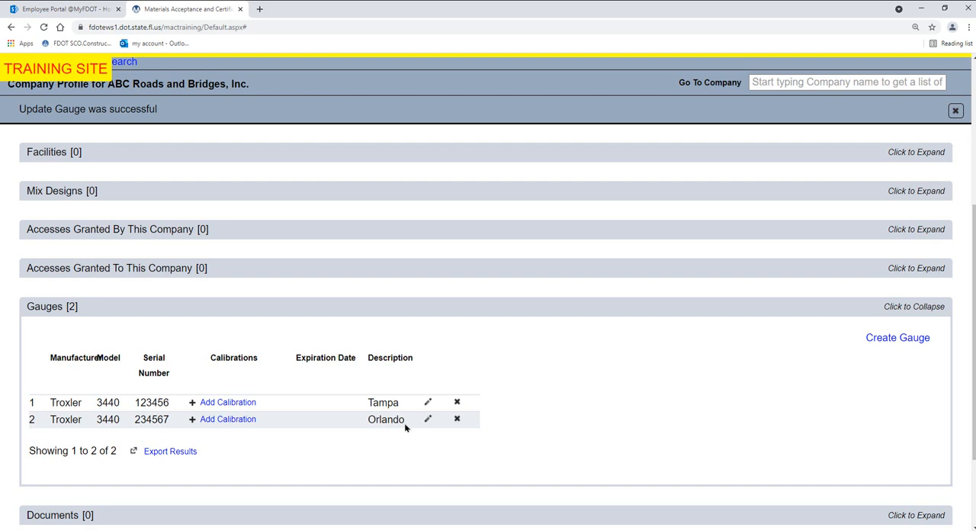
mouse_move(457, 419)
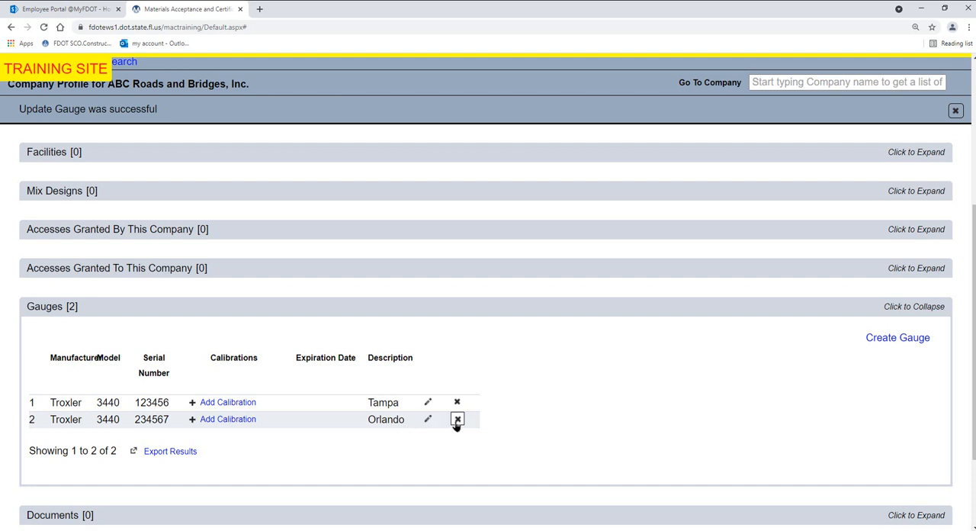
mouse_move(457, 418)
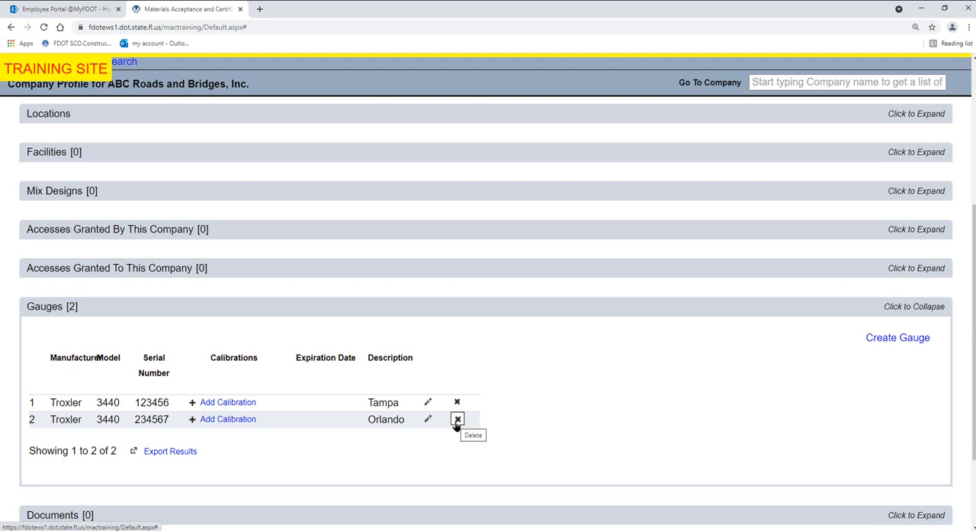
- Delete the Orlando gauge, serial 234567, confirming the deletion
click(457, 419)
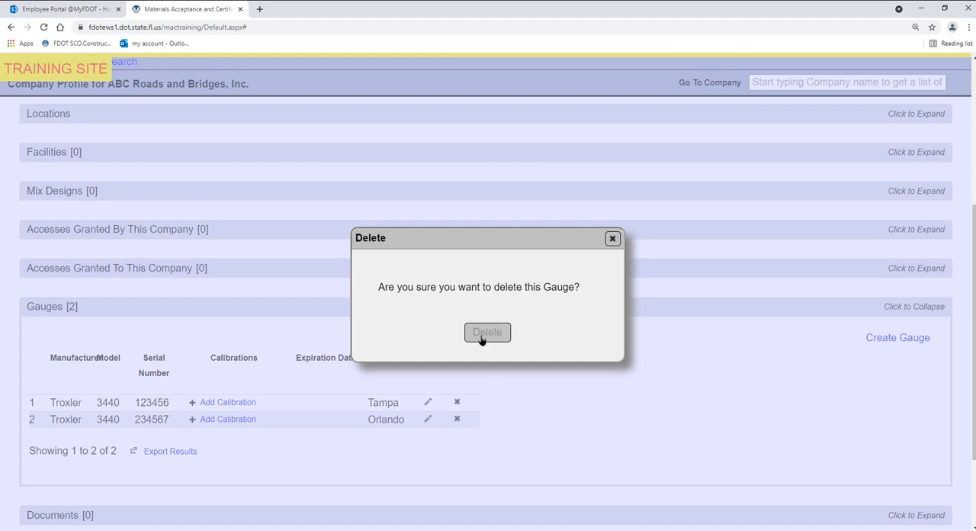
click(488, 332)
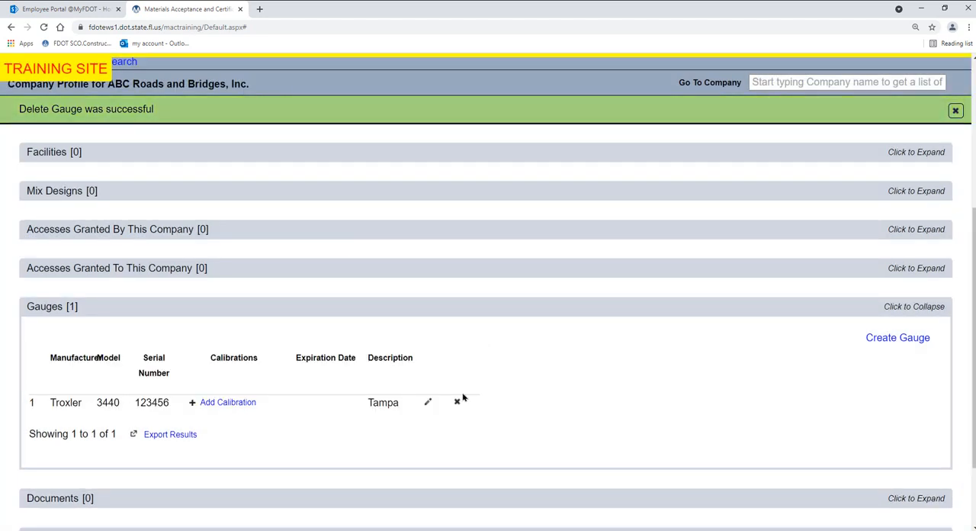